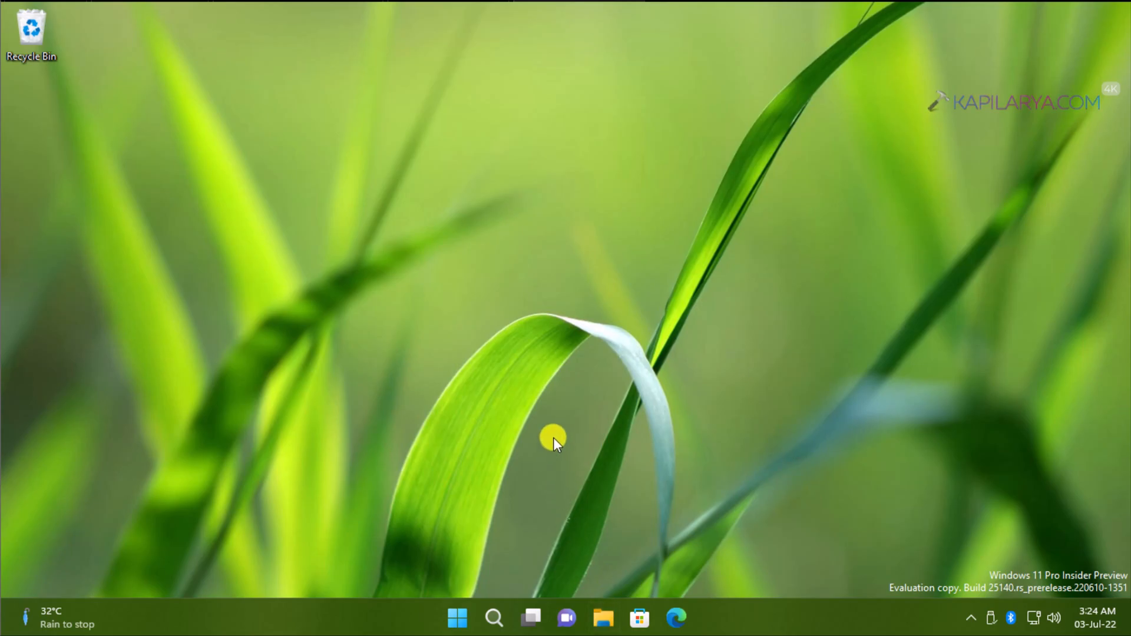
In File Explorer, open C:\Program Files (x86)\Microsoft.
{"action": "left_click", "coordinate": [602, 617]}
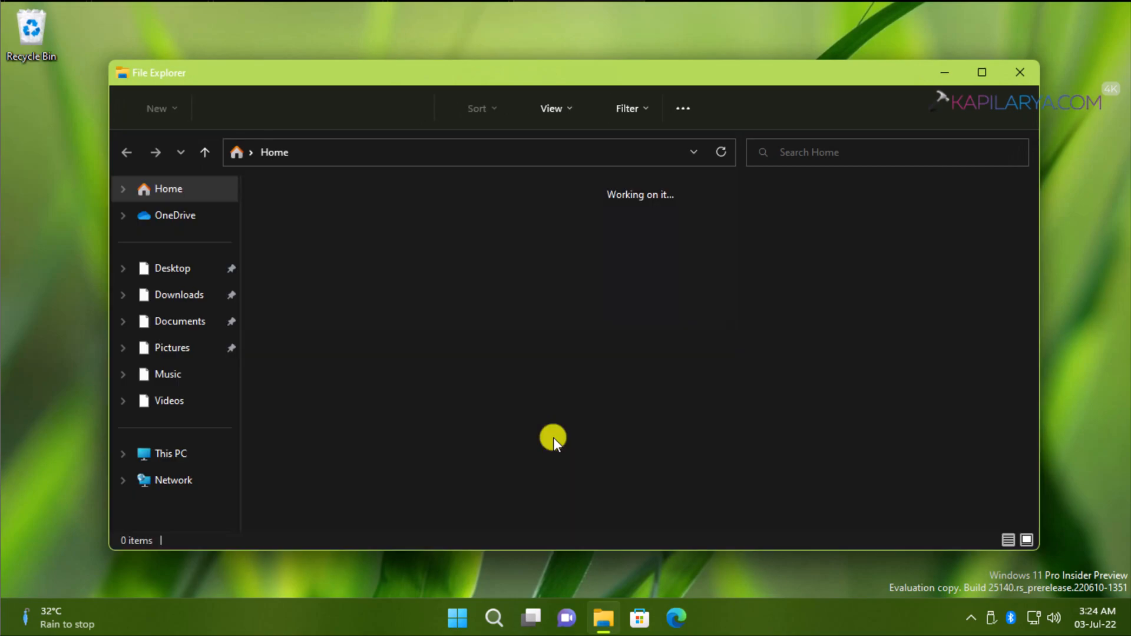
{"action": "left_click", "coordinate": [170, 453]}
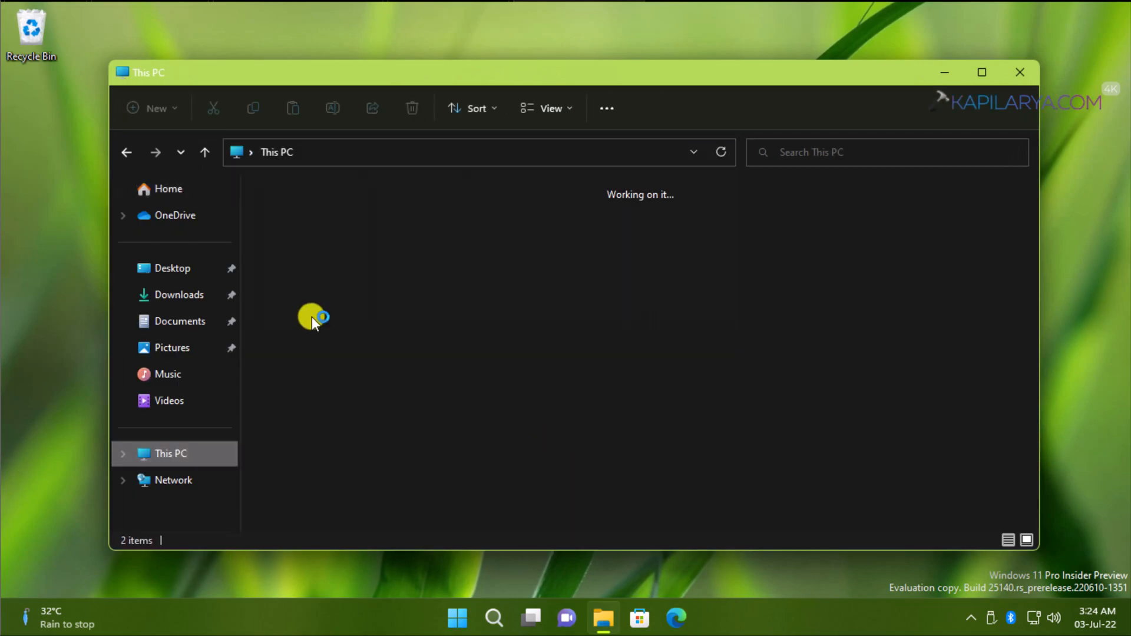
{"action": "left_click", "coordinate": [353, 225]}
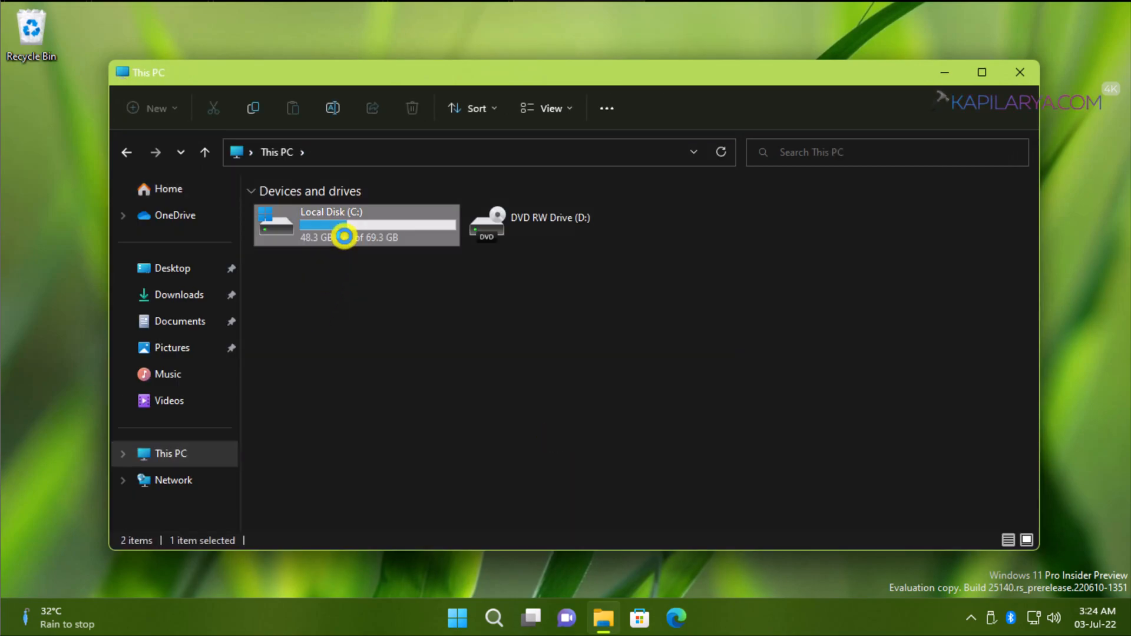
{"action": "double_click", "coordinate": [353, 224]}
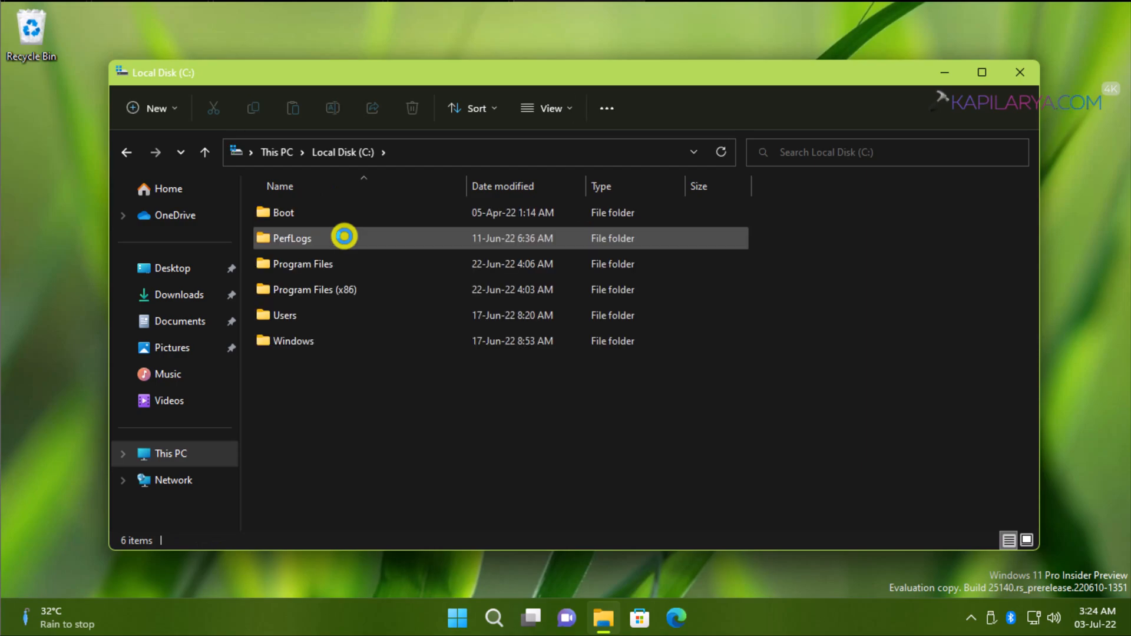
{"action": "left_click", "coordinate": [312, 289]}
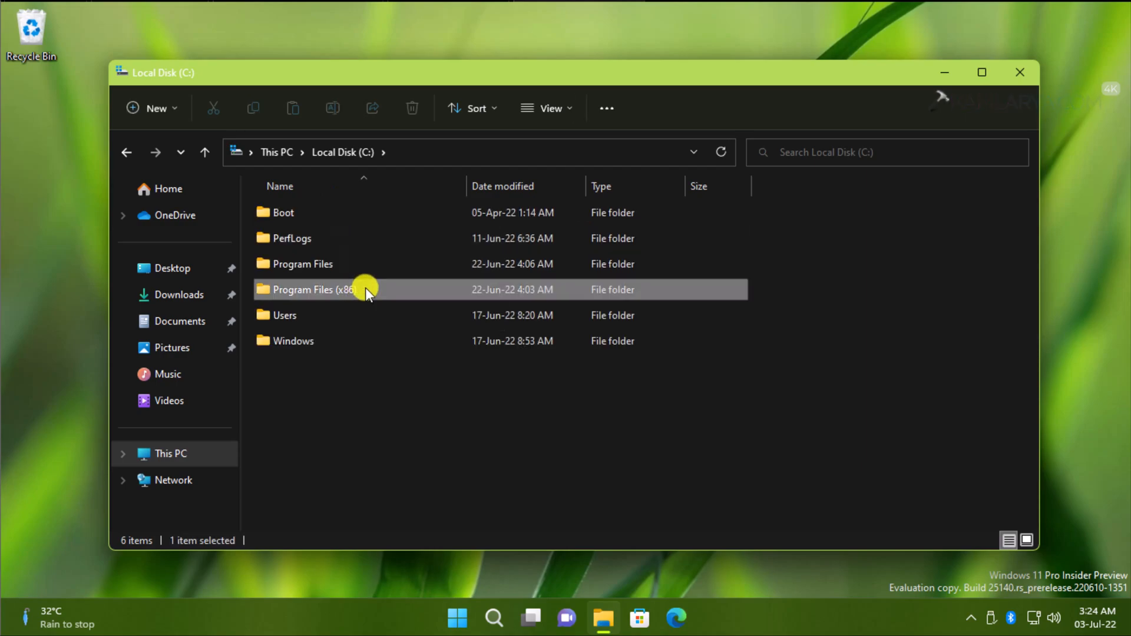
{"action": "double_click", "coordinate": [312, 289]}
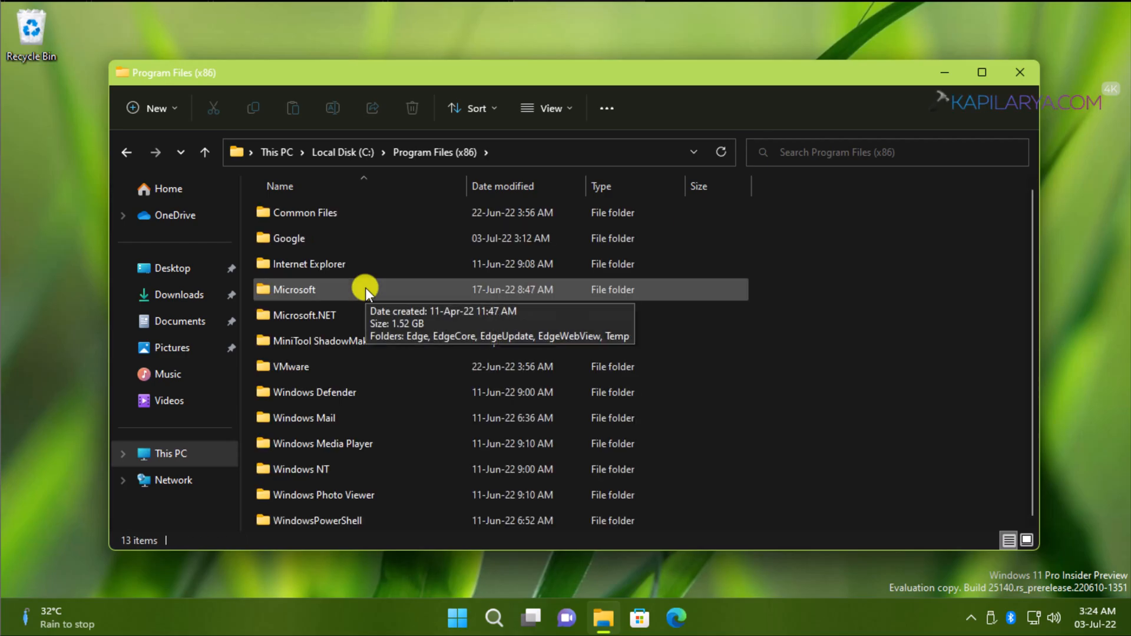
{"action": "double_click", "coordinate": [293, 290]}
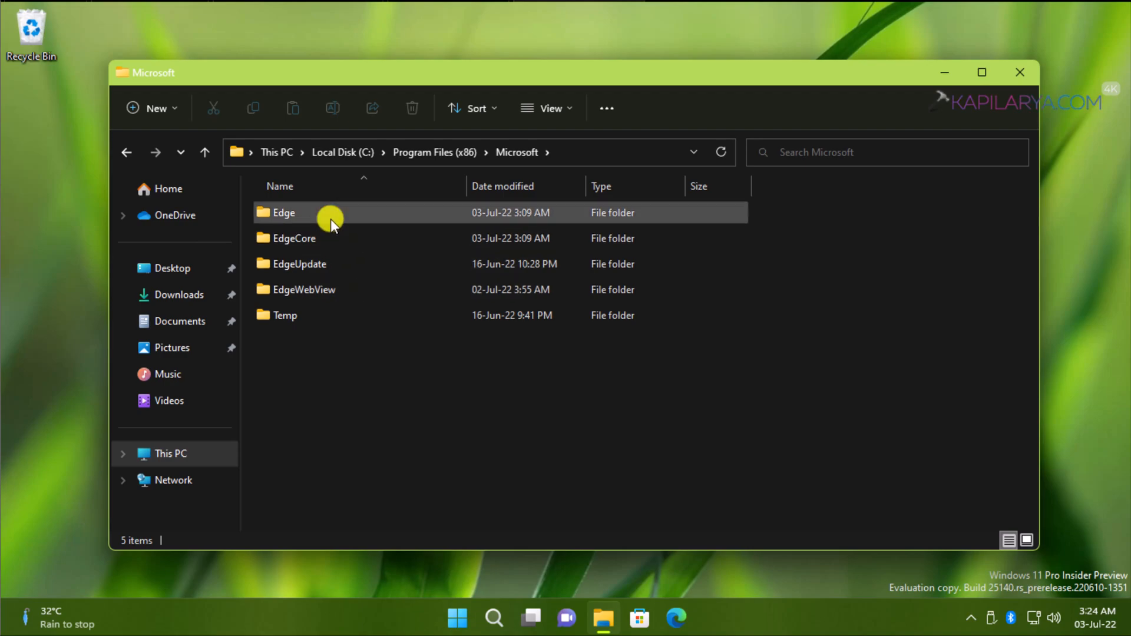
Go through Edge > Application > 103.0.1264.44 into the Installer folder.
{"action": "double_click", "coordinate": [283, 212]}
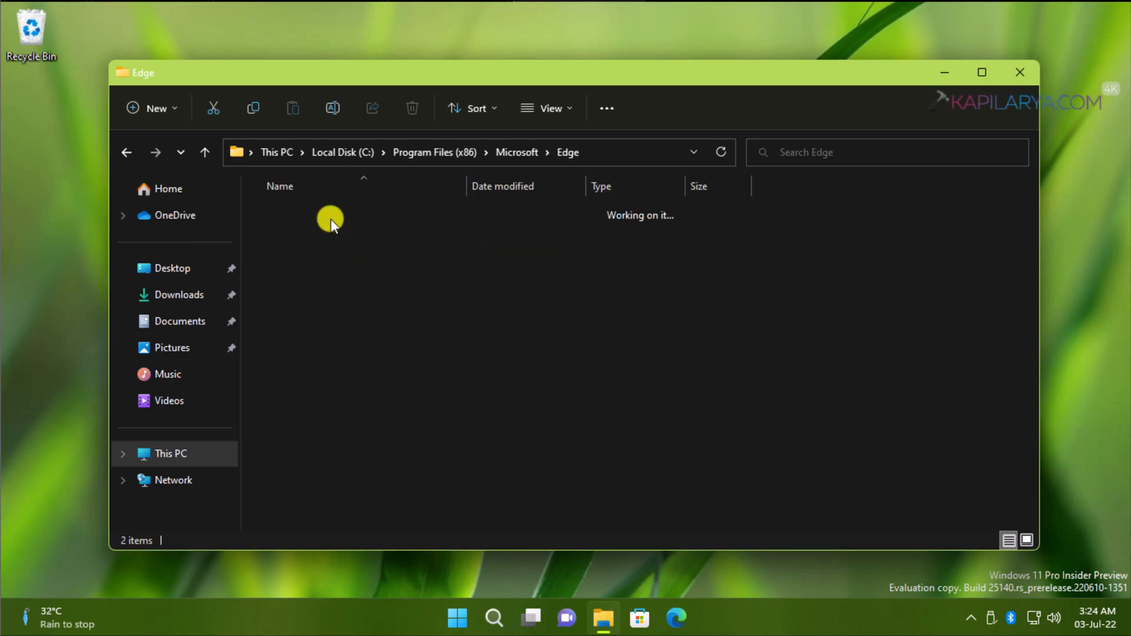
{"action": "left_click", "coordinate": [296, 212]}
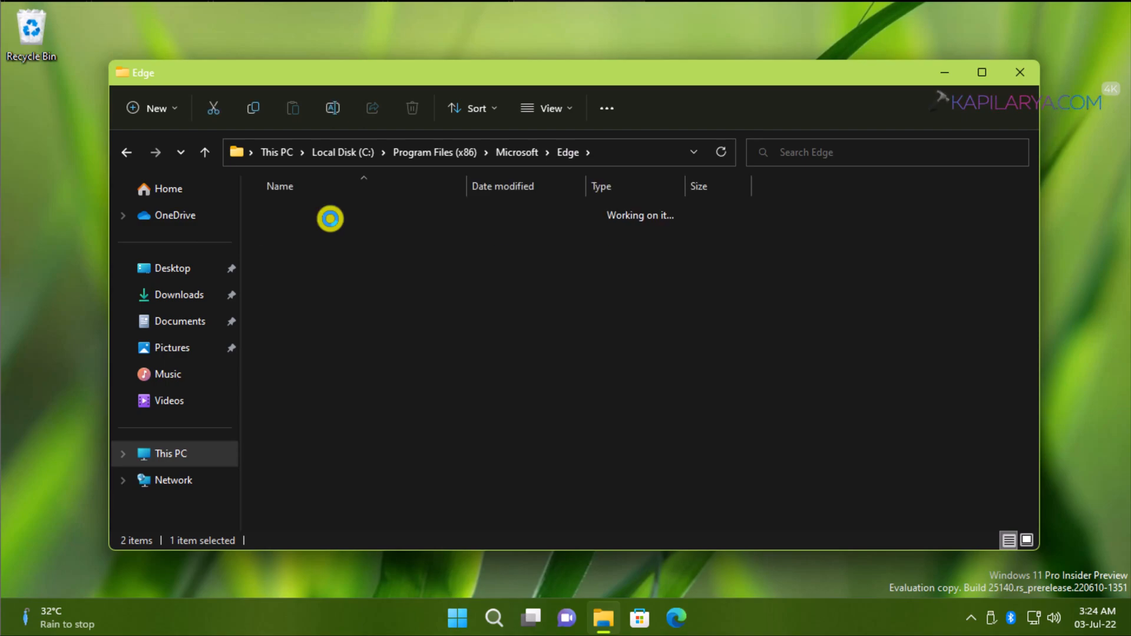
{"action": "double_click", "coordinate": [330, 219]}
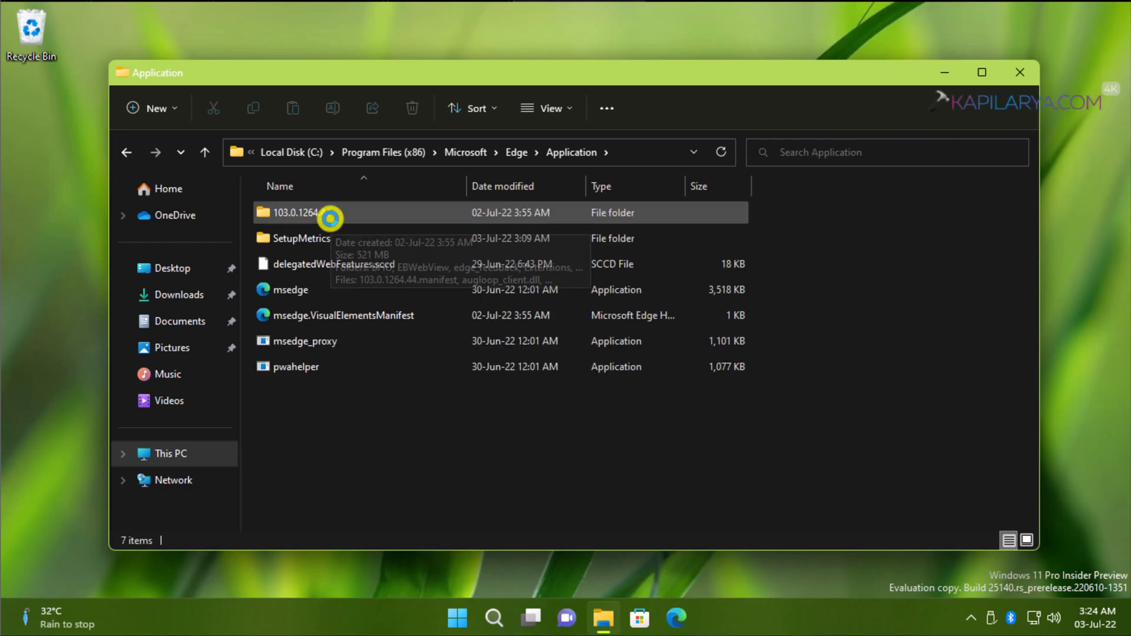
{"action": "left_click", "coordinate": [324, 212]}
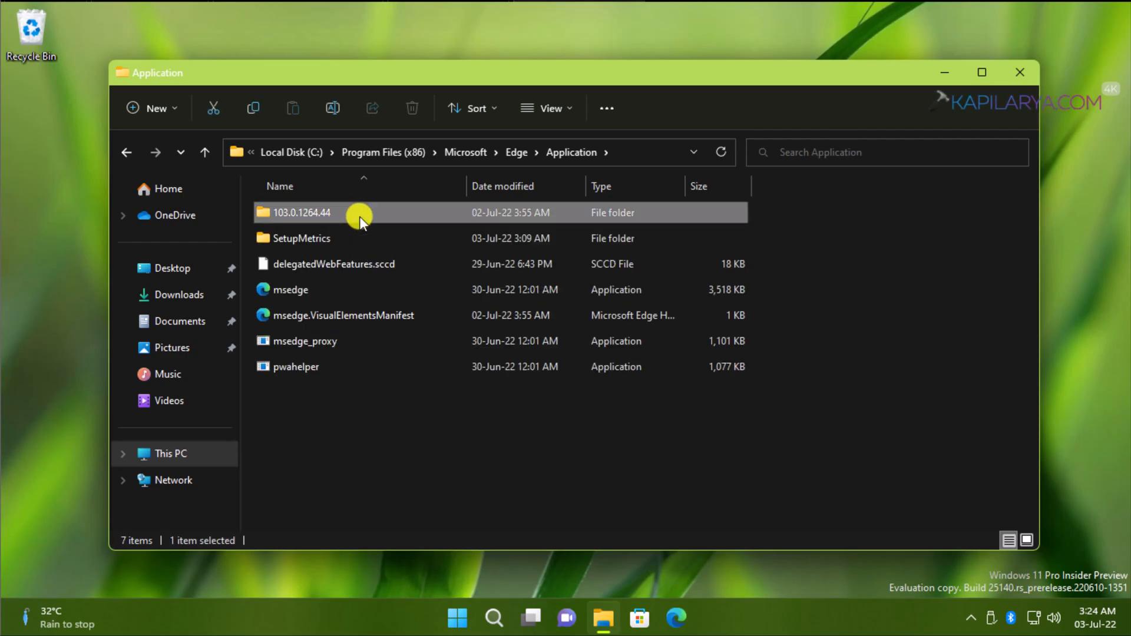
{"action": "double_click", "coordinate": [301, 212]}
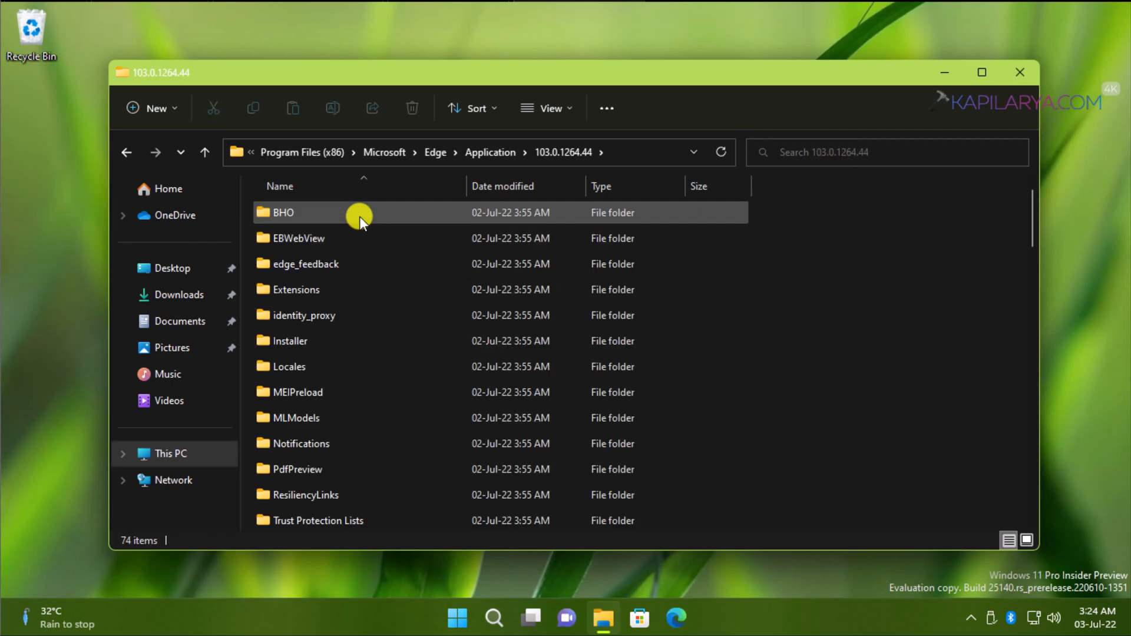
{"action": "mouse_move", "coordinate": [361, 217]}
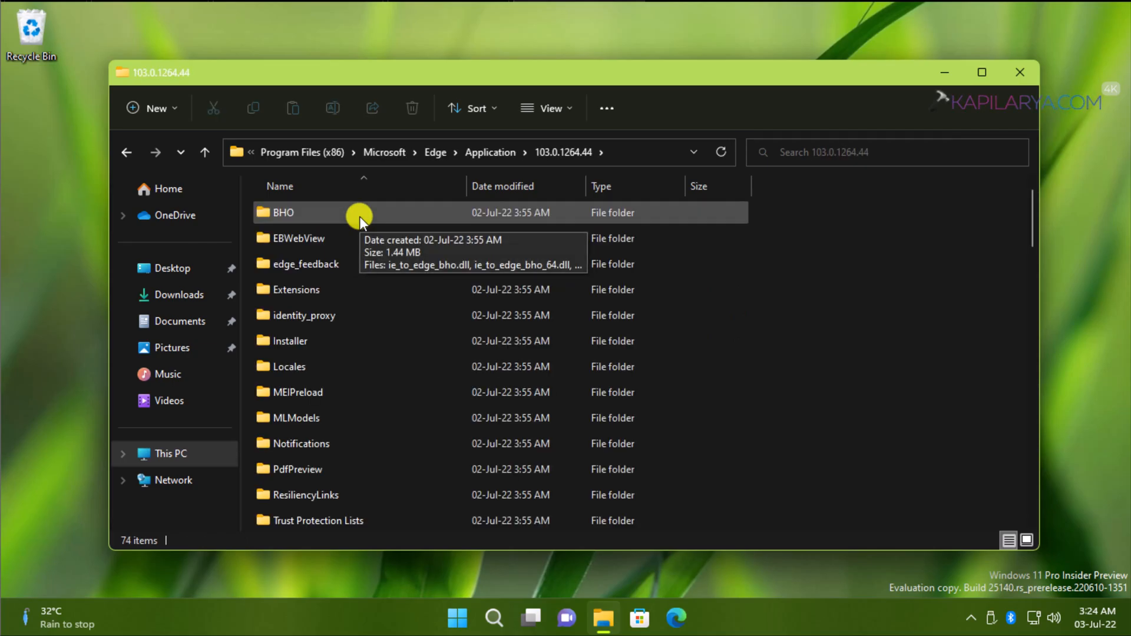
{"action": "left_click", "coordinate": [287, 340]}
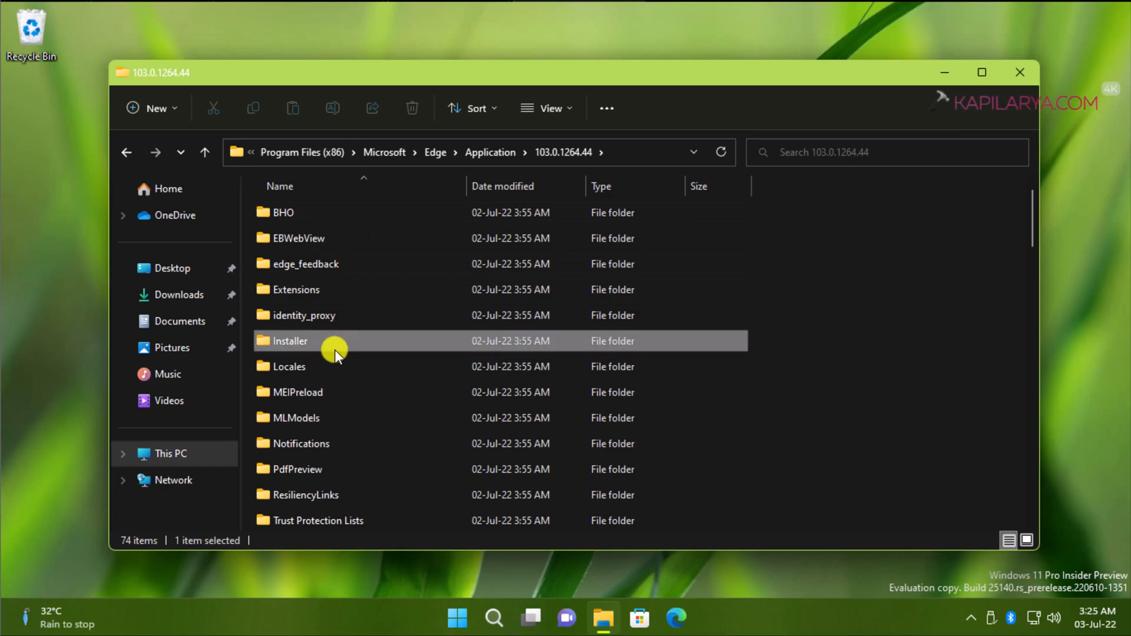
{"action": "double_click", "coordinate": [288, 340]}
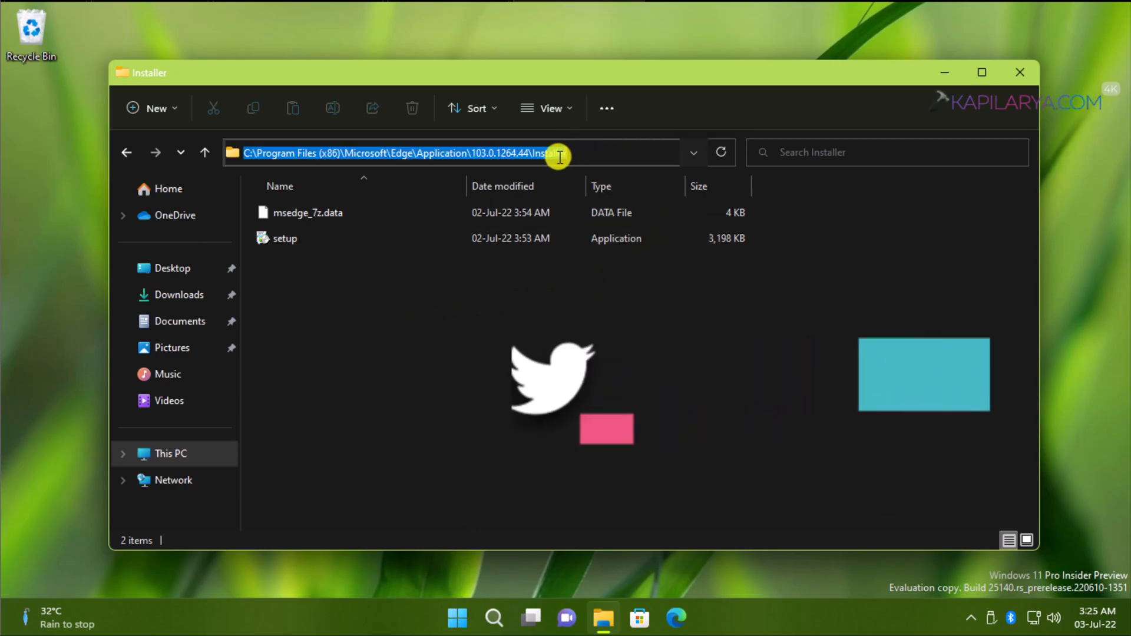
Copy the Installer folder's full path and close File Explorer.
{"action": "right_click", "coordinate": [555, 155]}
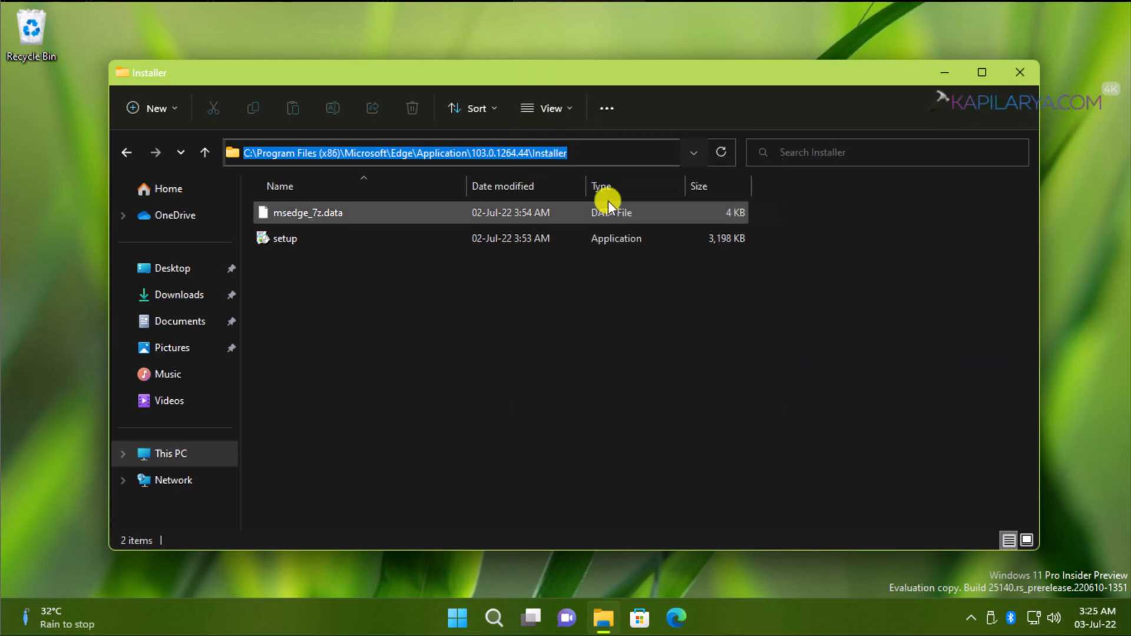
{"action": "left_click", "coordinate": [1019, 72]}
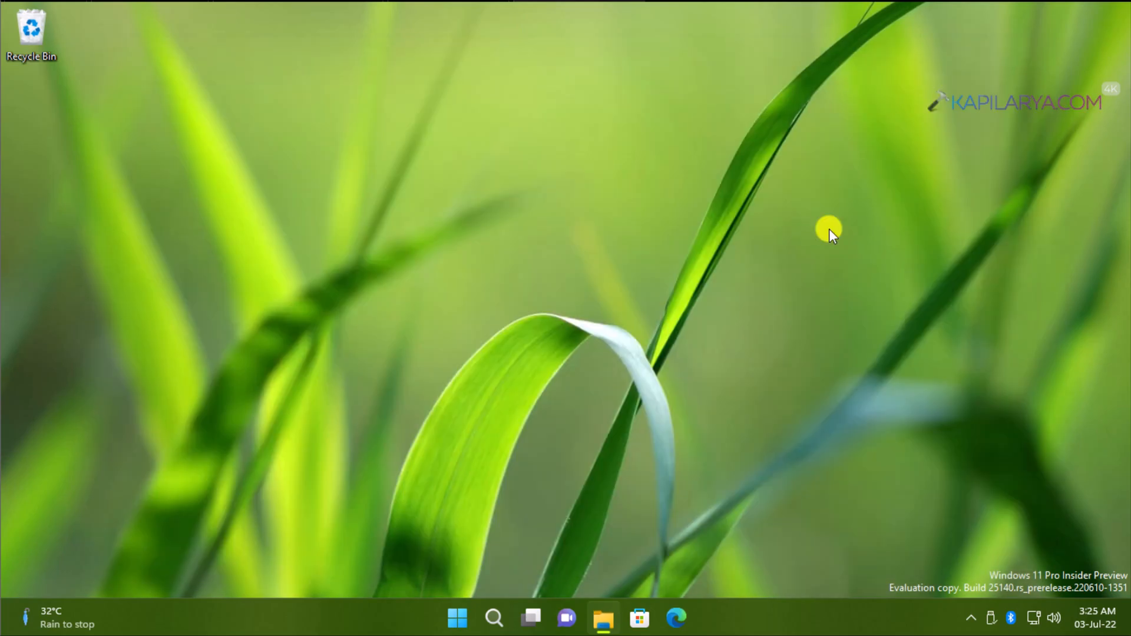
{"action": "left_click", "coordinate": [494, 618]}
{"action": "type", "text": "c"}
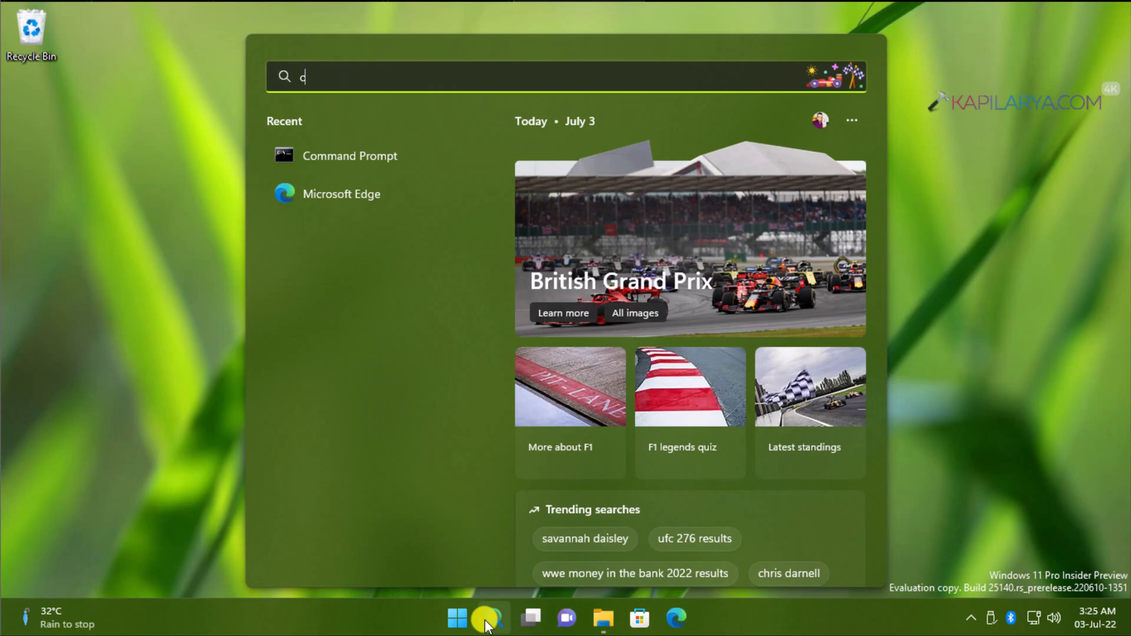
Search 'Command Prompt' and run it as administrator.
{"action": "type", "text": "ommand Prompt"}
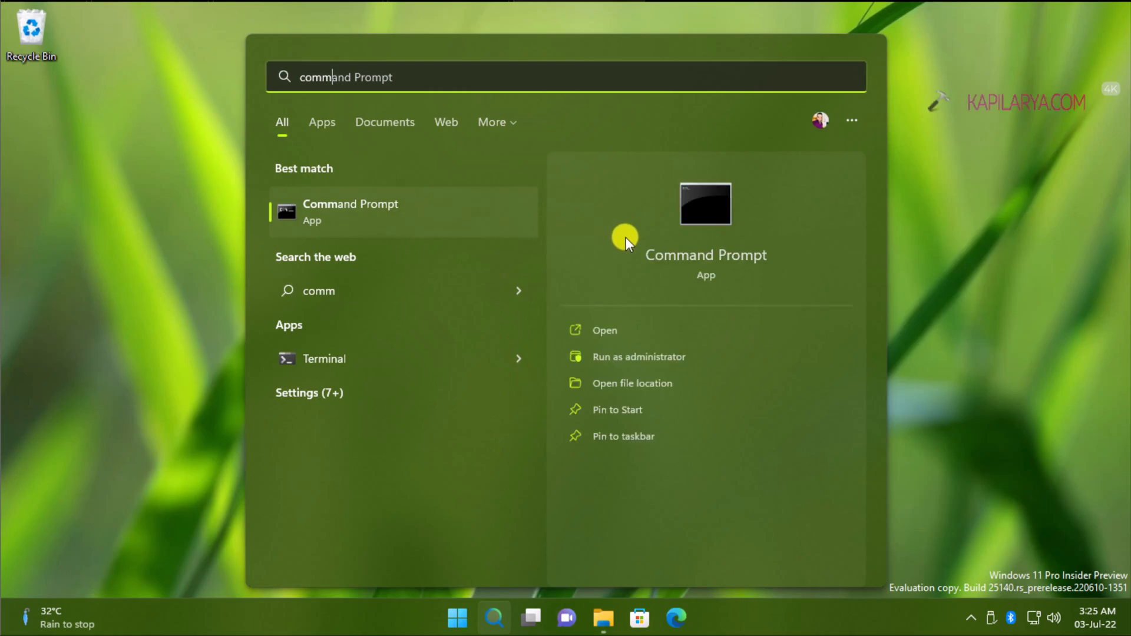
{"action": "mouse_move", "coordinate": [696, 359]}
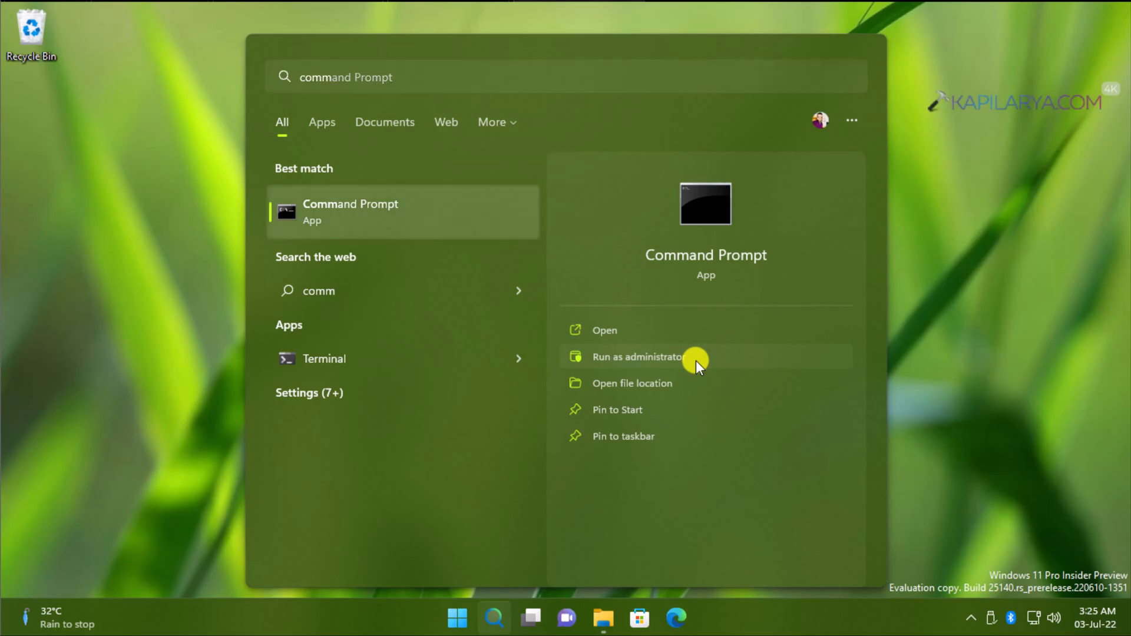
{"action": "left_click", "coordinate": [637, 357]}
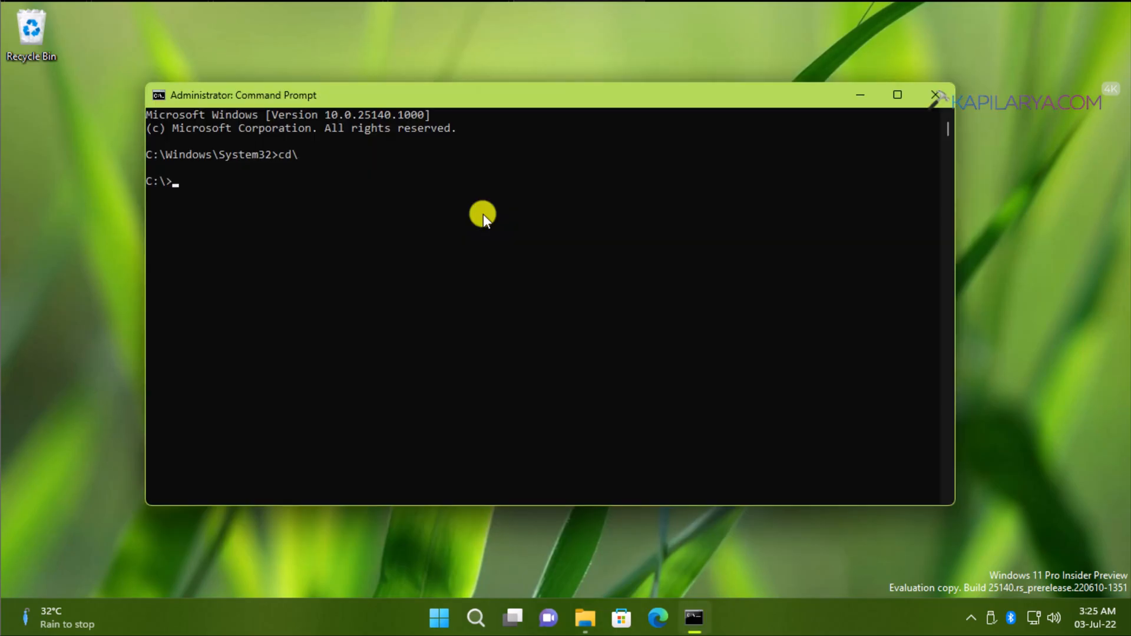
cd into the Installer folder and run setup.exe --uninstall --system-level --verbose-logging --force-uninstall.
{"action": "type", "text": "cd"}
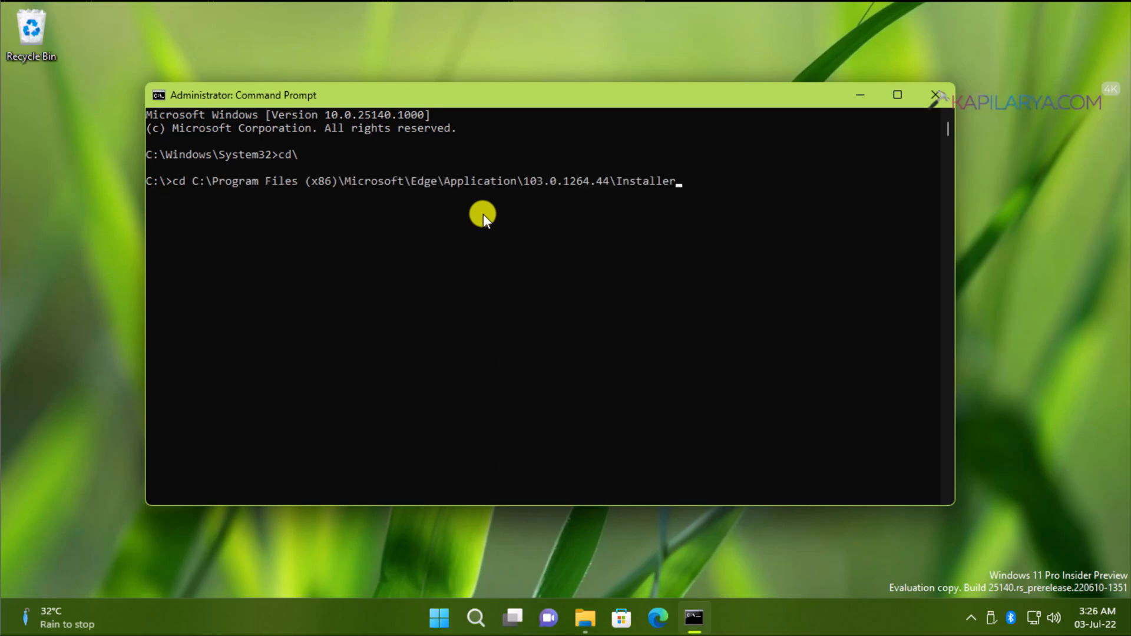
{"action": "key", "text": "Return"}
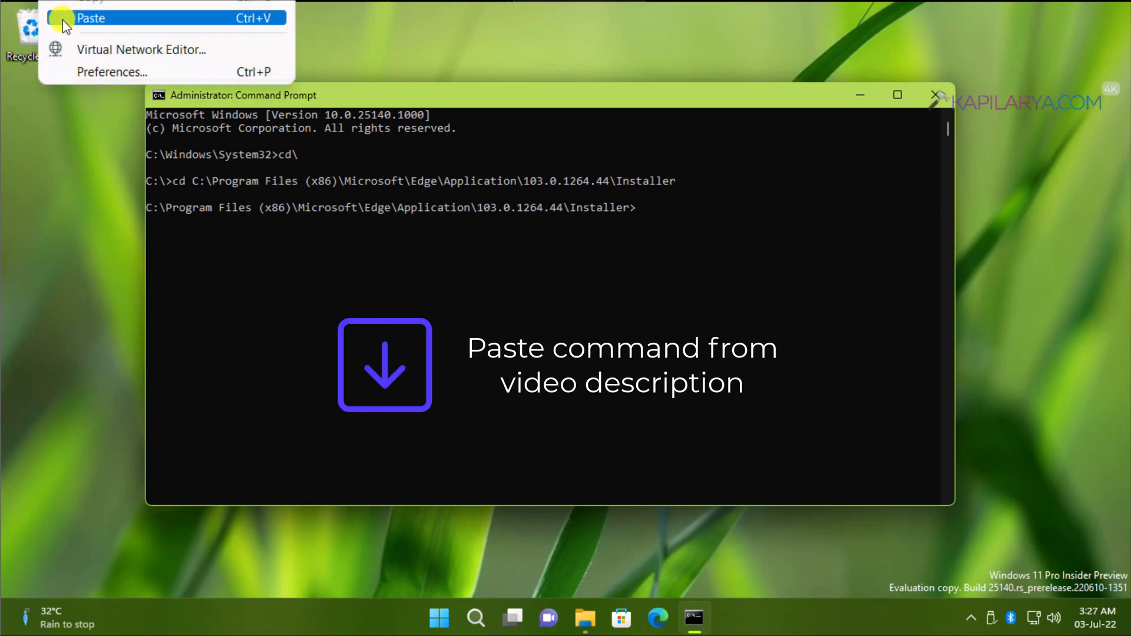
{"action": "left_click", "coordinate": [90, 19]}
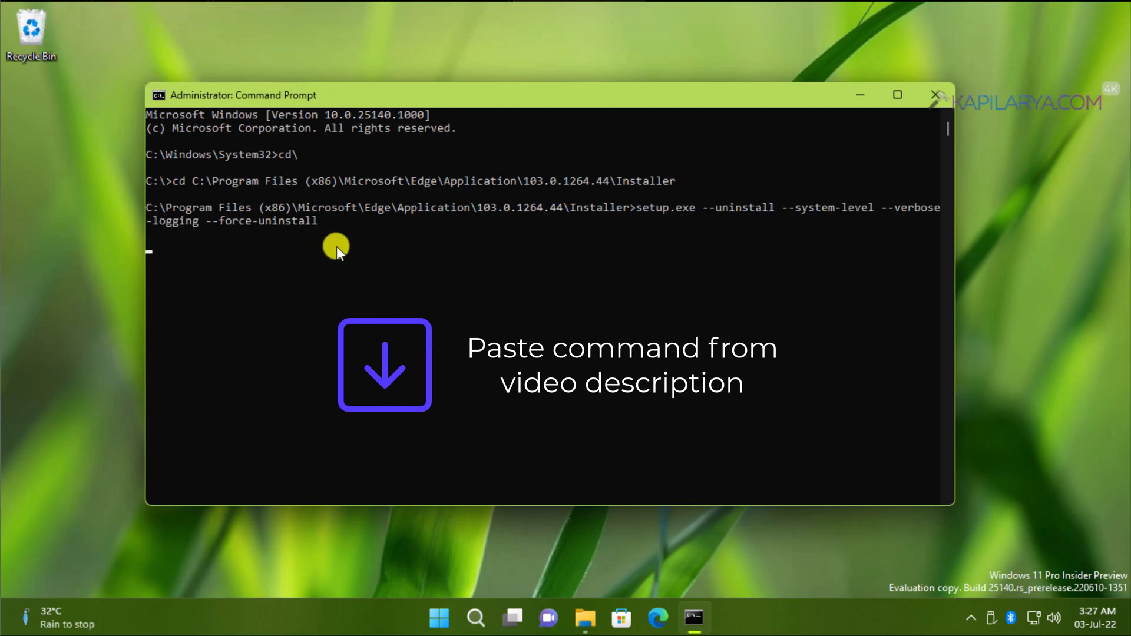
{"action": "key", "text": "Return"}
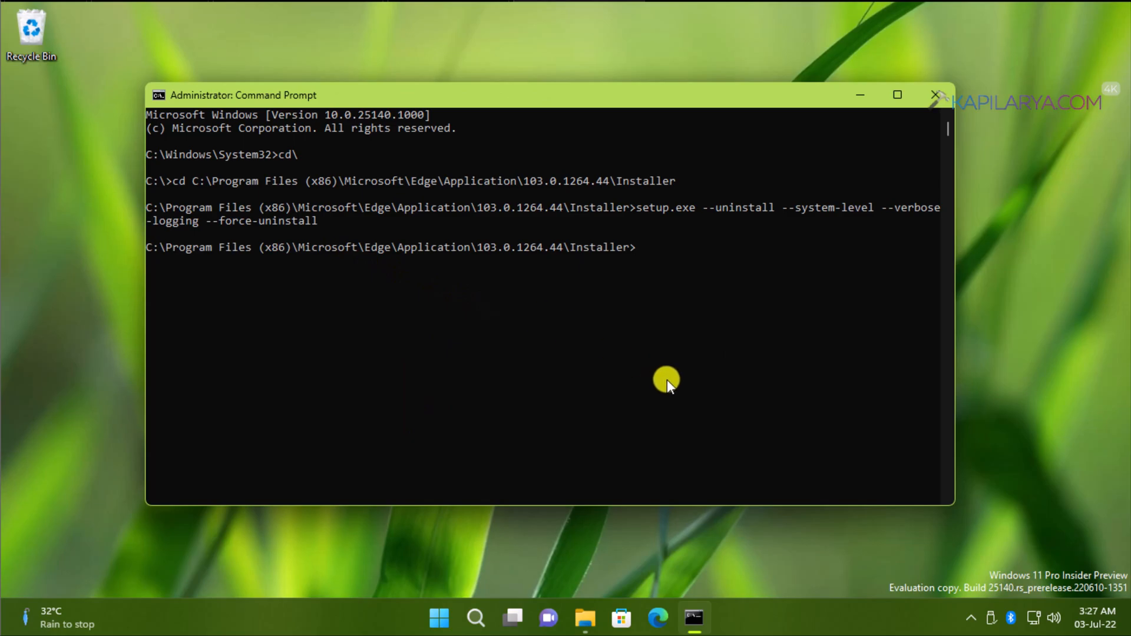
{"action": "mouse_move", "coordinate": [622, 482]}
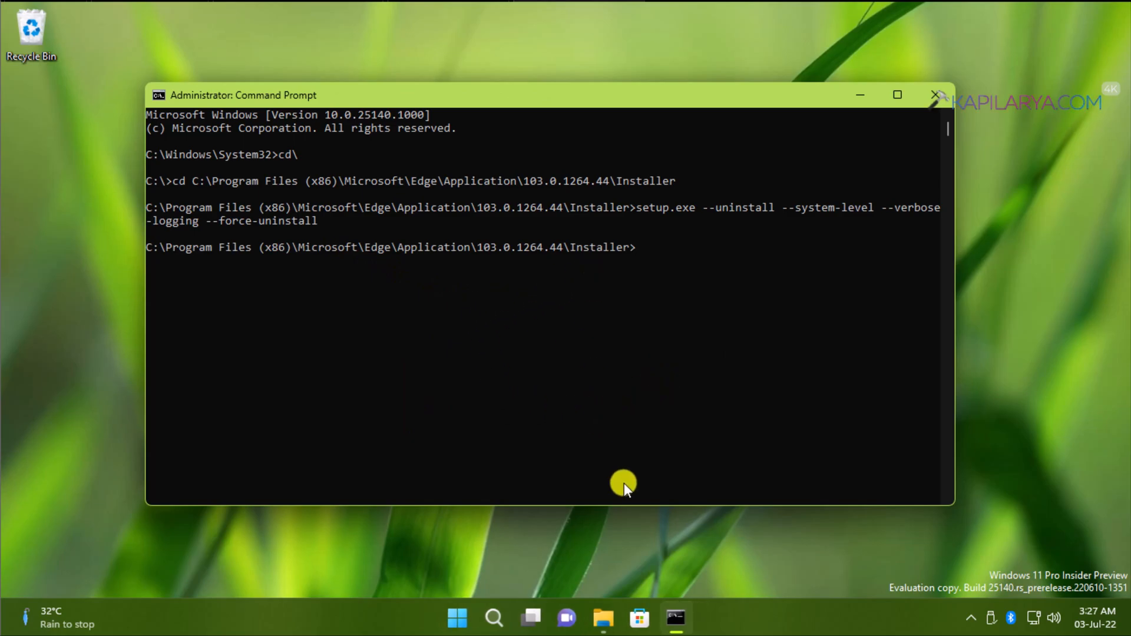
{"action": "mouse_move", "coordinate": [633, 618]}
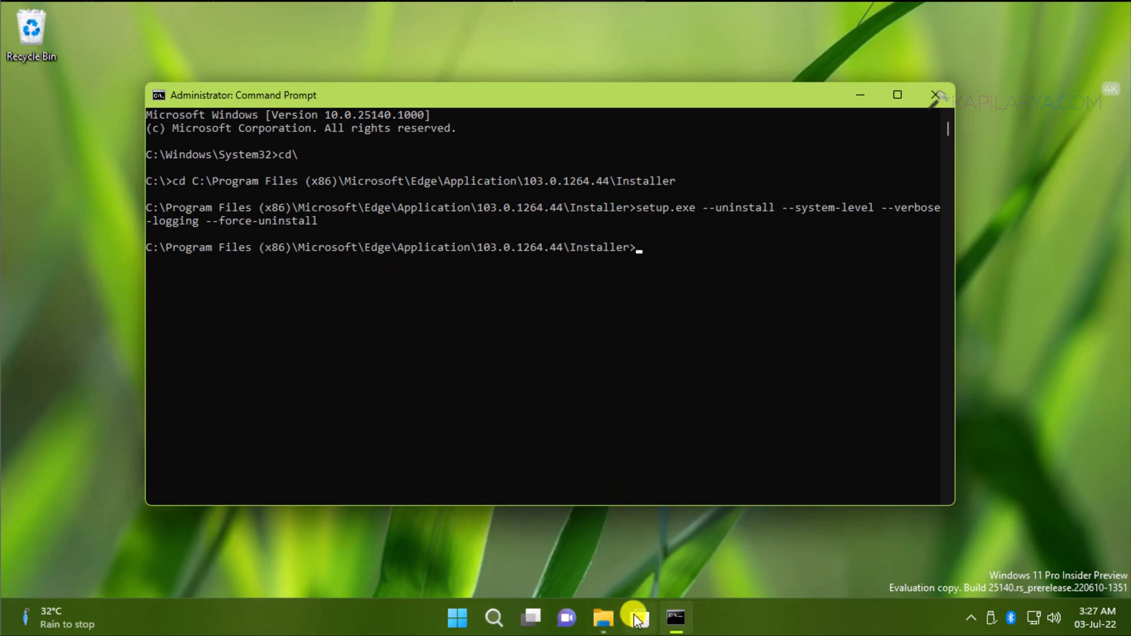
{"action": "mouse_move", "coordinate": [637, 618]}
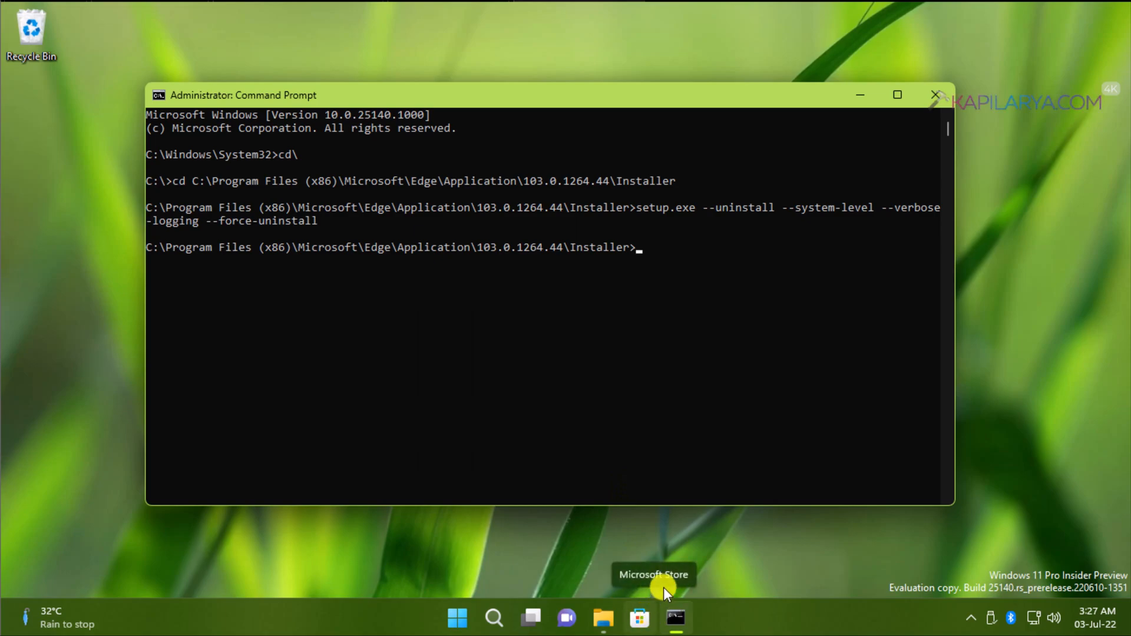
{"action": "mouse_move", "coordinate": [670, 563]}
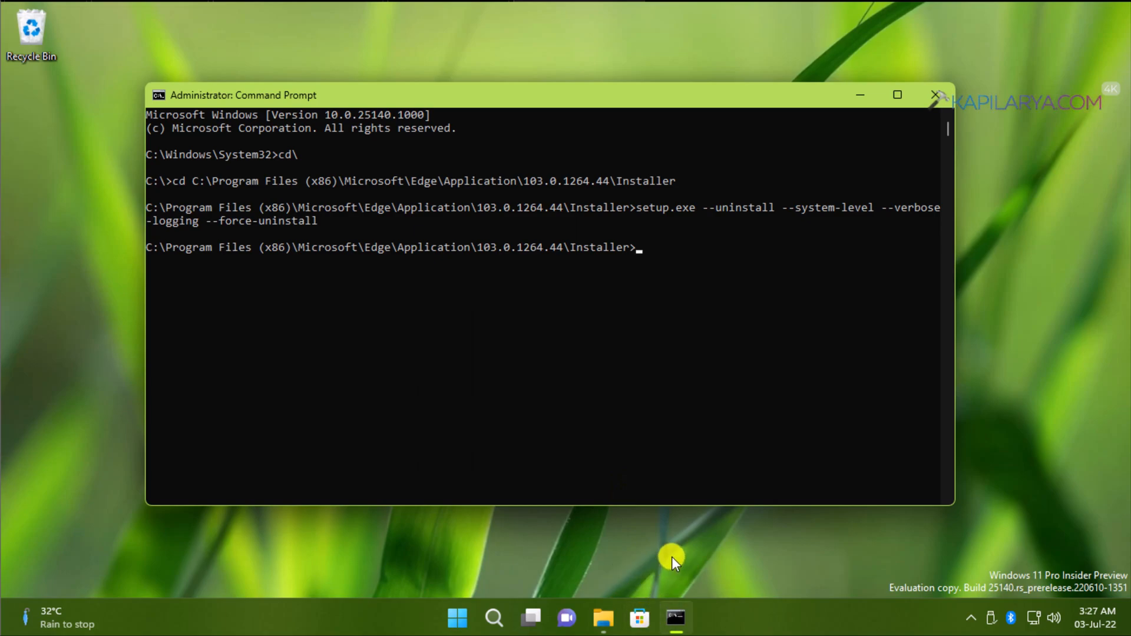
{"action": "mouse_move", "coordinate": [493, 618]}
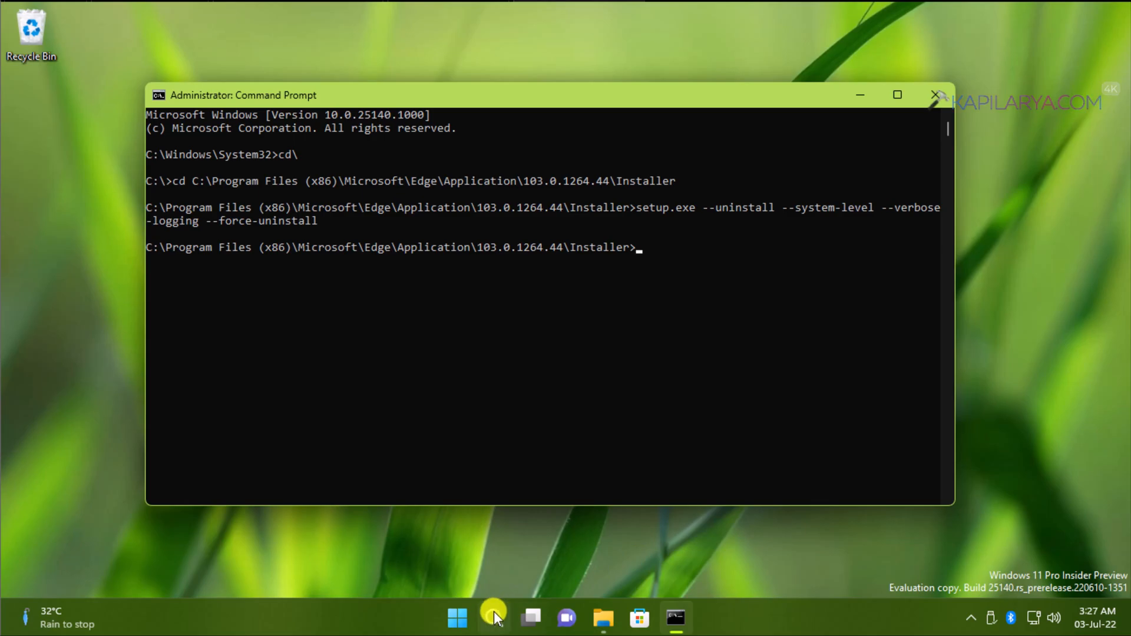
Search 'edge' filtered to Apps, showing only a Microsoft Store suggestion.
{"action": "left_click", "coordinate": [493, 618]}
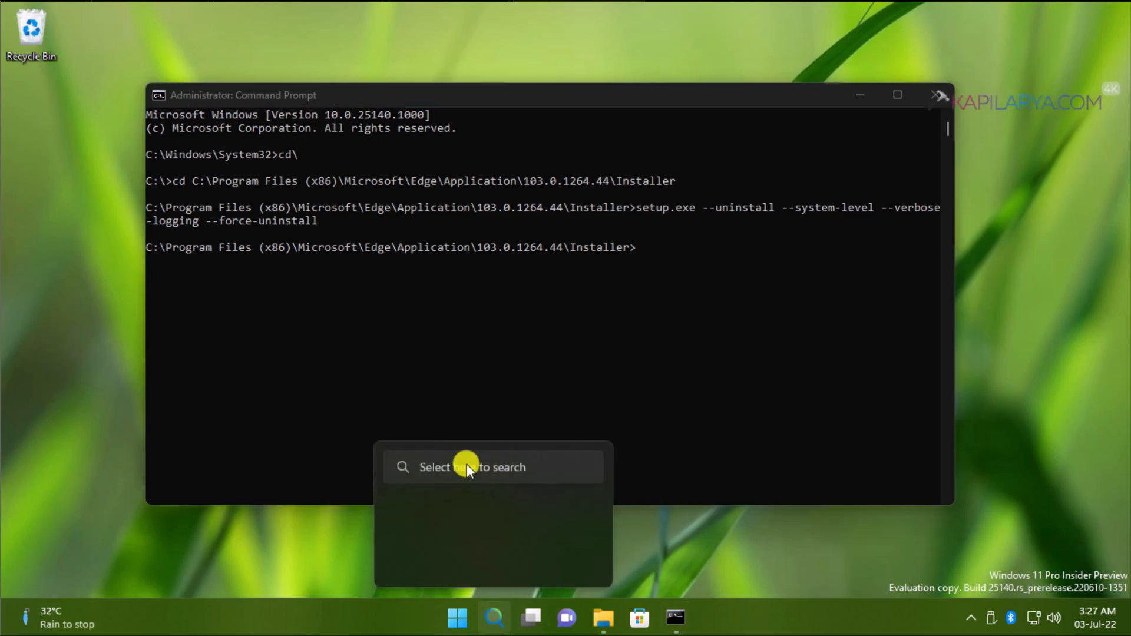
{"action": "left_click", "coordinate": [479, 421]}
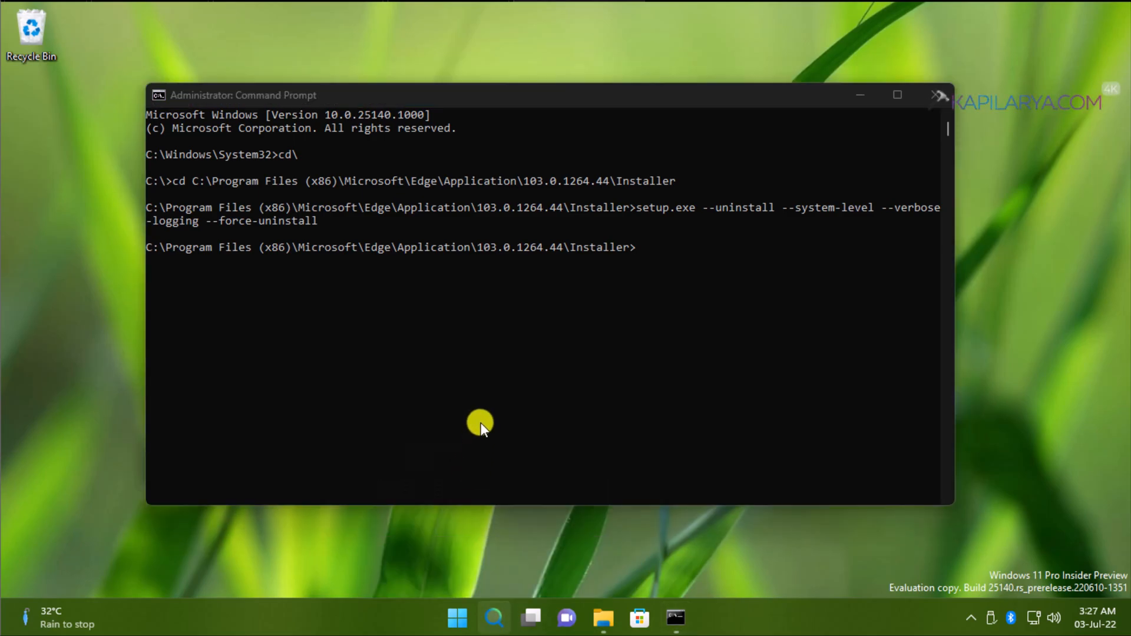
{"action": "left_click", "coordinate": [494, 618]}
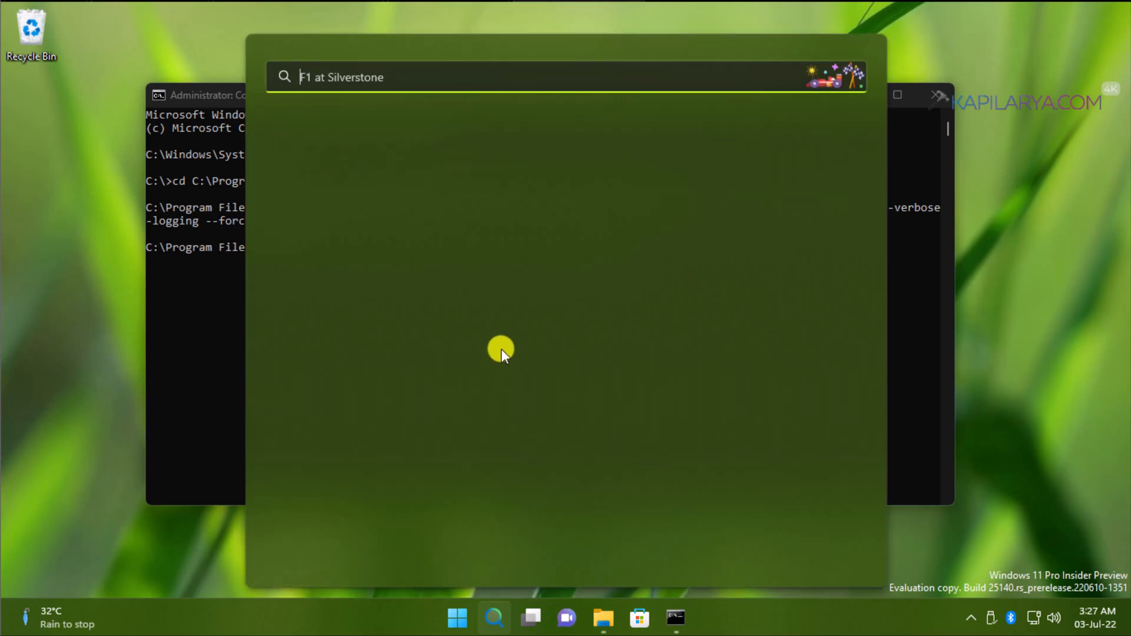
{"action": "type", "text": "ed"}
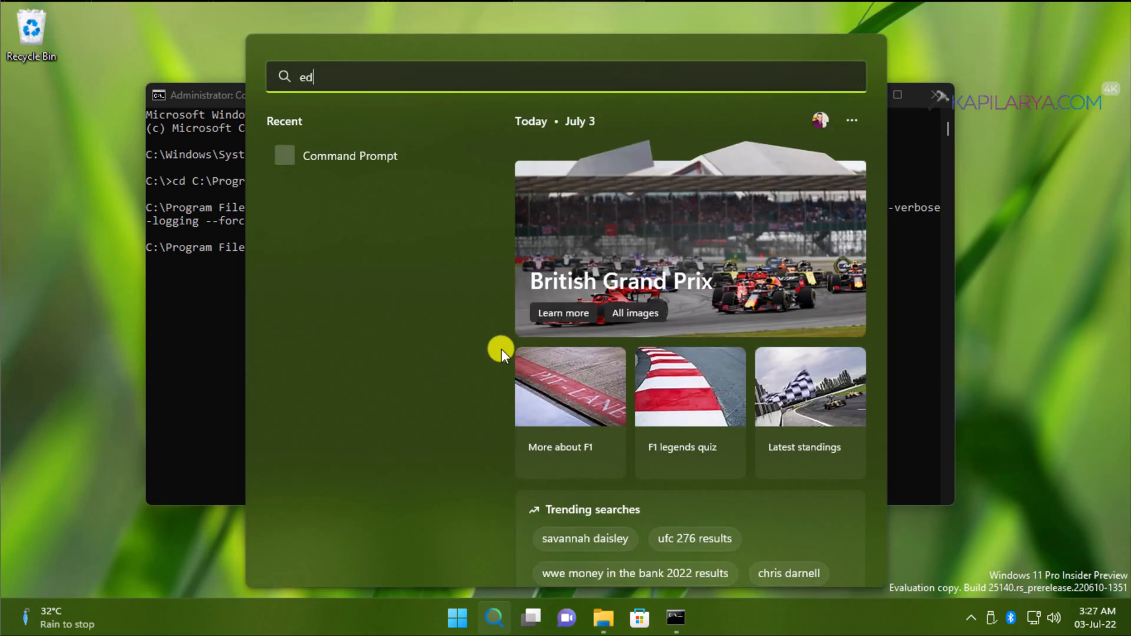
{"action": "type", "text": "ge"}
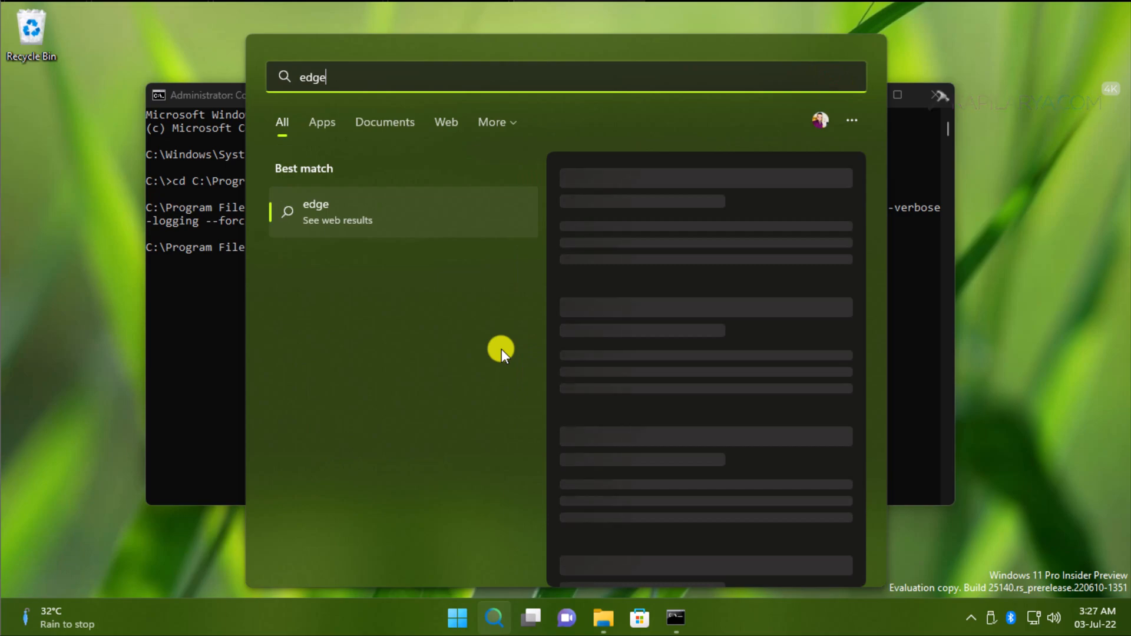
{"action": "mouse_move", "coordinate": [492, 344]}
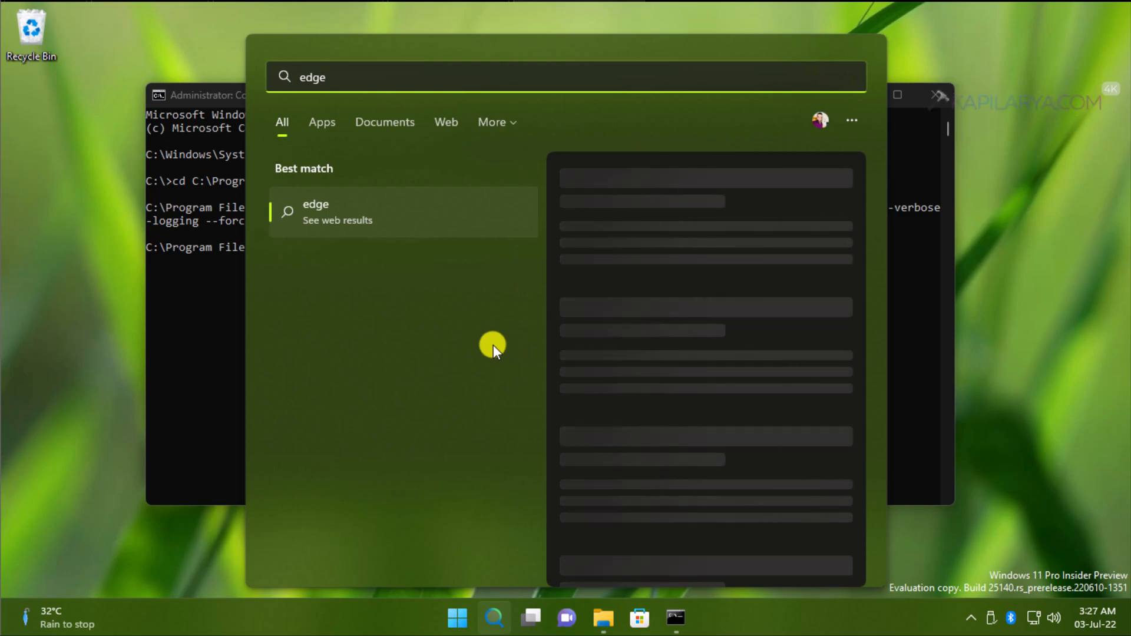
{"action": "mouse_move", "coordinate": [415, 231]}
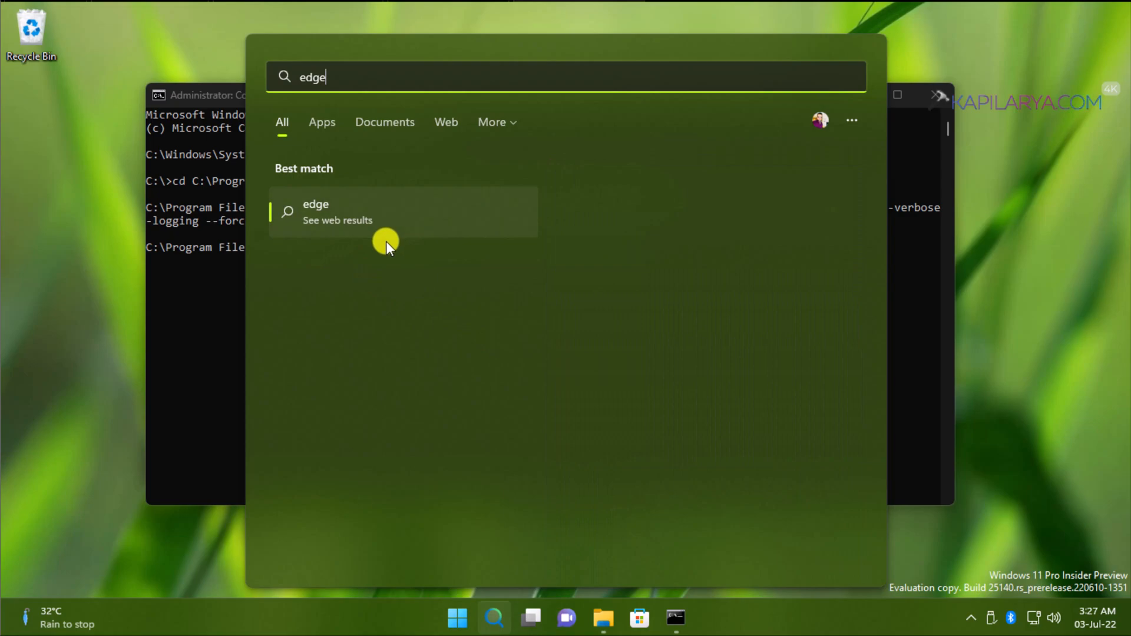
{"action": "mouse_move", "coordinate": [320, 128]}
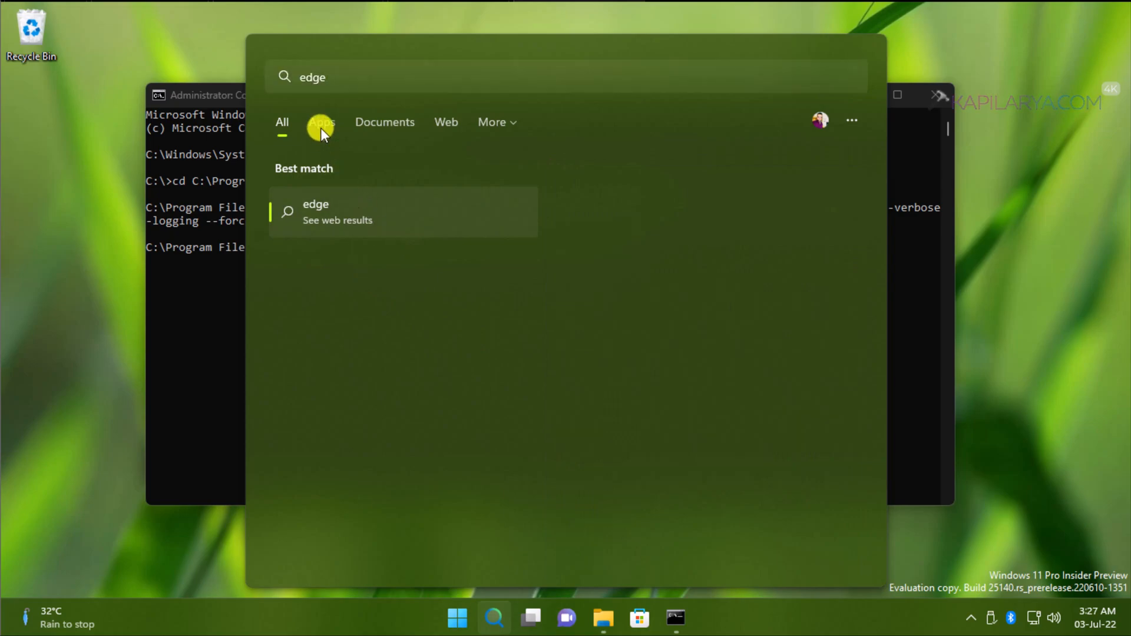
{"action": "left_click", "coordinate": [321, 122]}
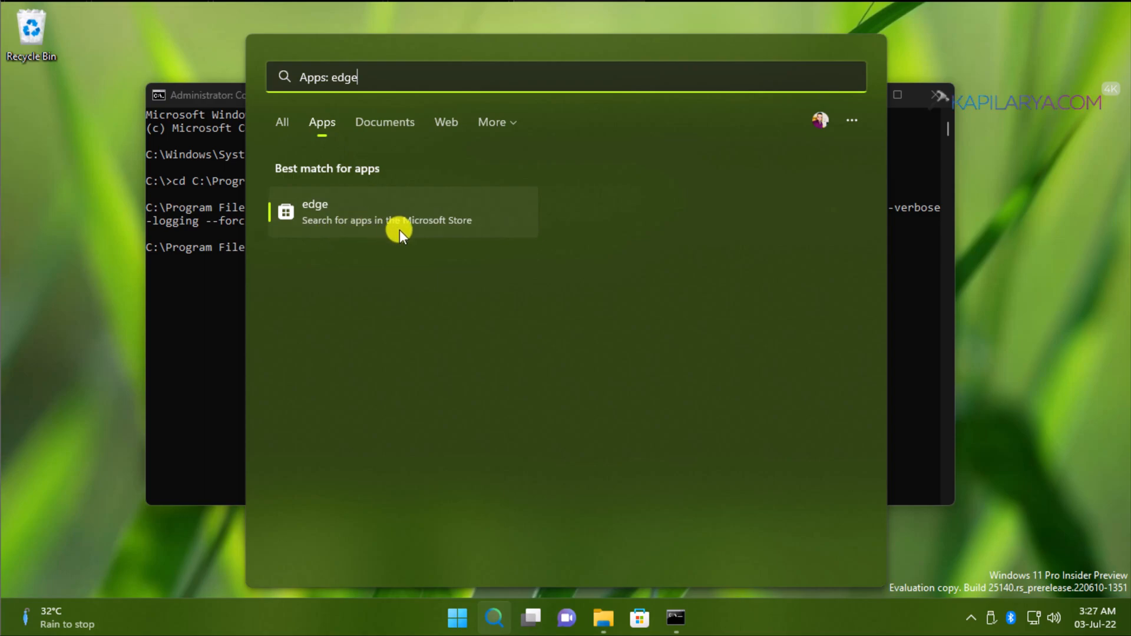
{"action": "mouse_move", "coordinate": [657, 374]}
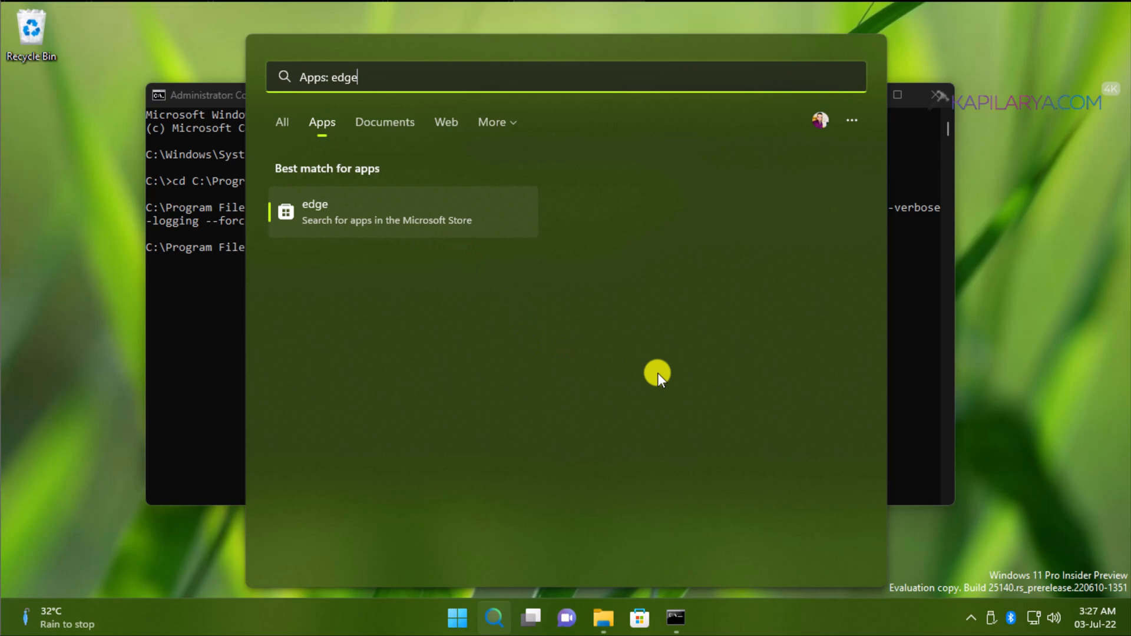
{"action": "mouse_move", "coordinate": [727, 377]}
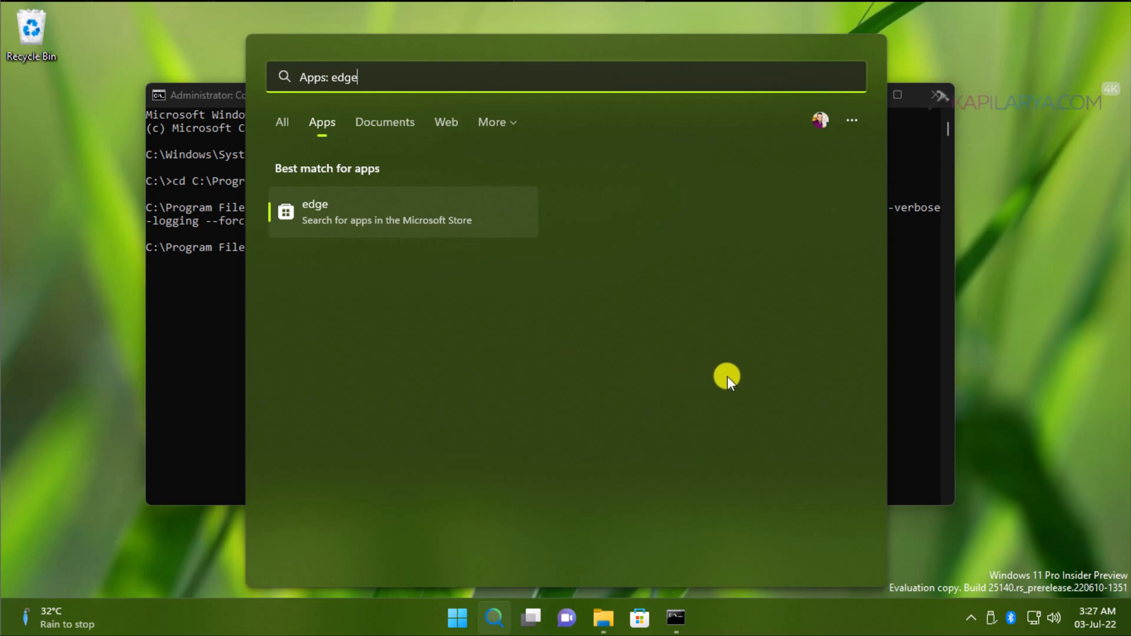
{"action": "mouse_move", "coordinate": [593, 400]}
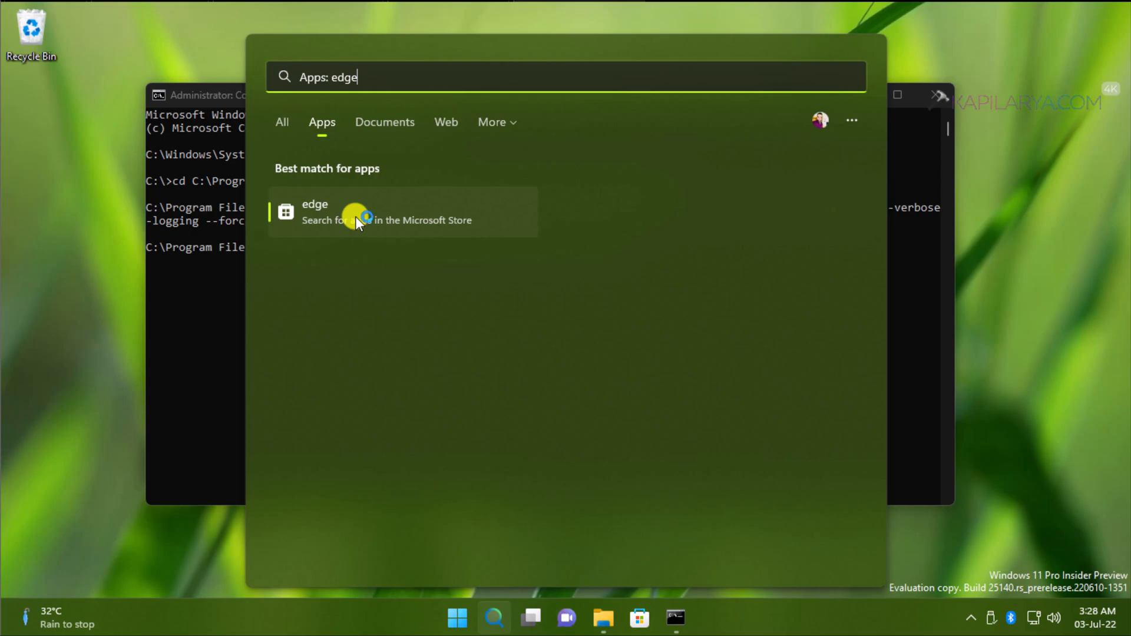
{"action": "mouse_move", "coordinate": [342, 264]}
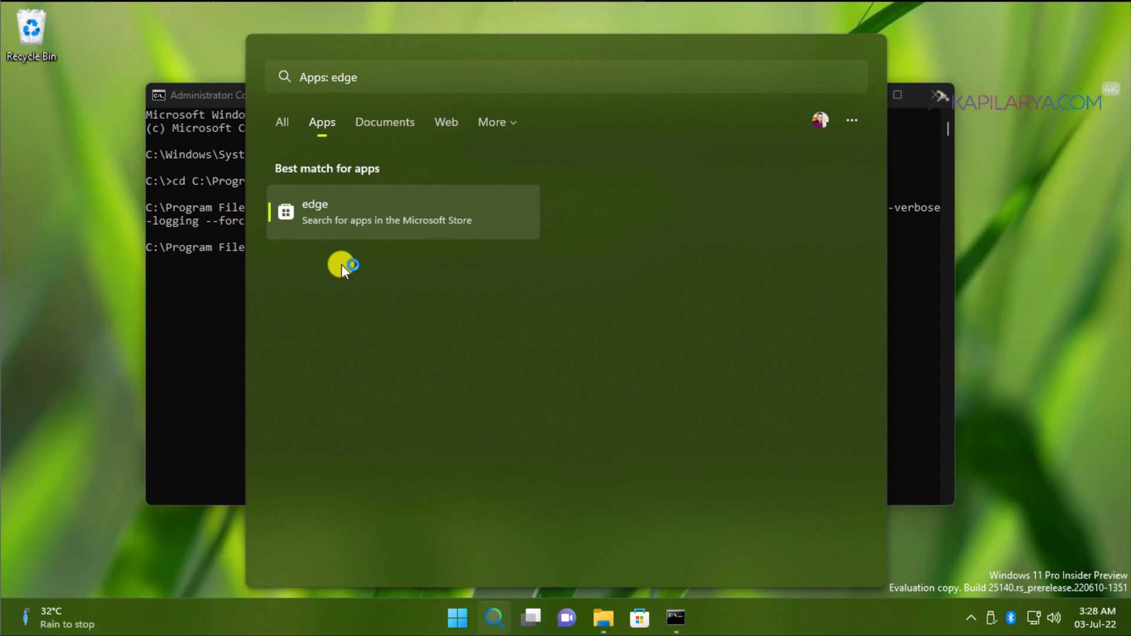
Search the Microsoft Store for edge and open the Microsoft Edge Browser page.
{"action": "left_click", "coordinate": [402, 211]}
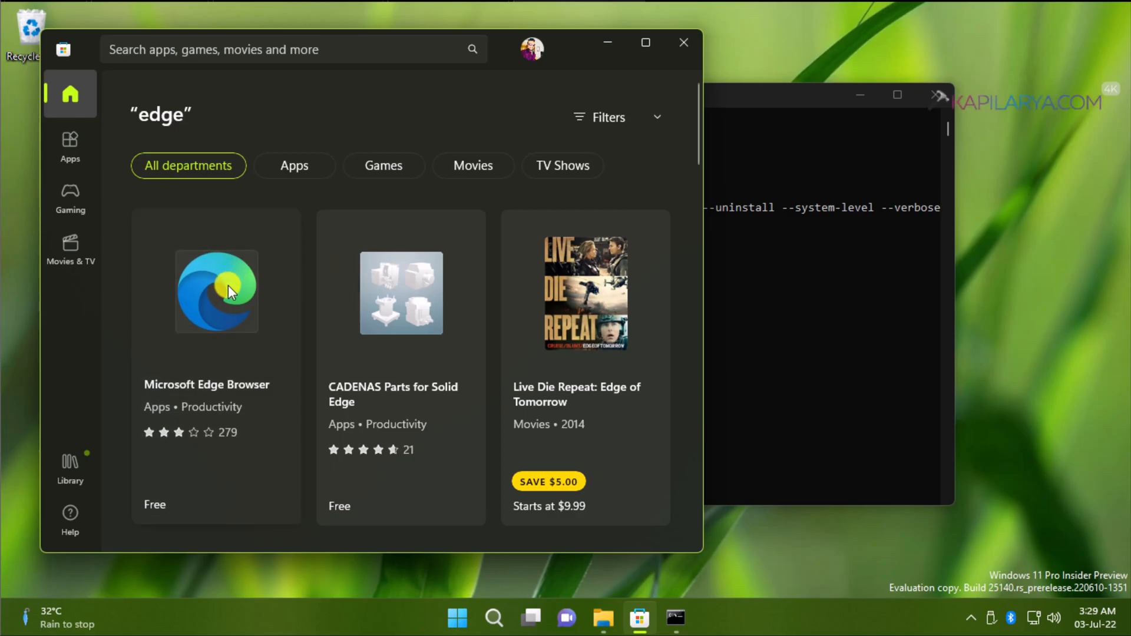
{"action": "left_click", "coordinate": [215, 292]}
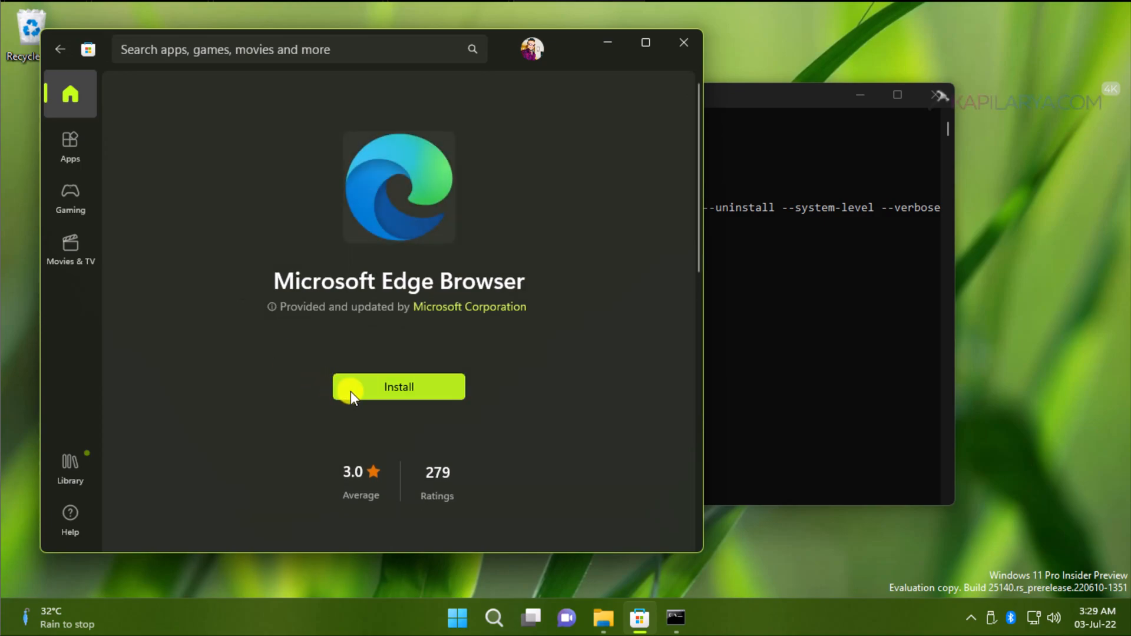
{"action": "mouse_move", "coordinate": [322, 502]}
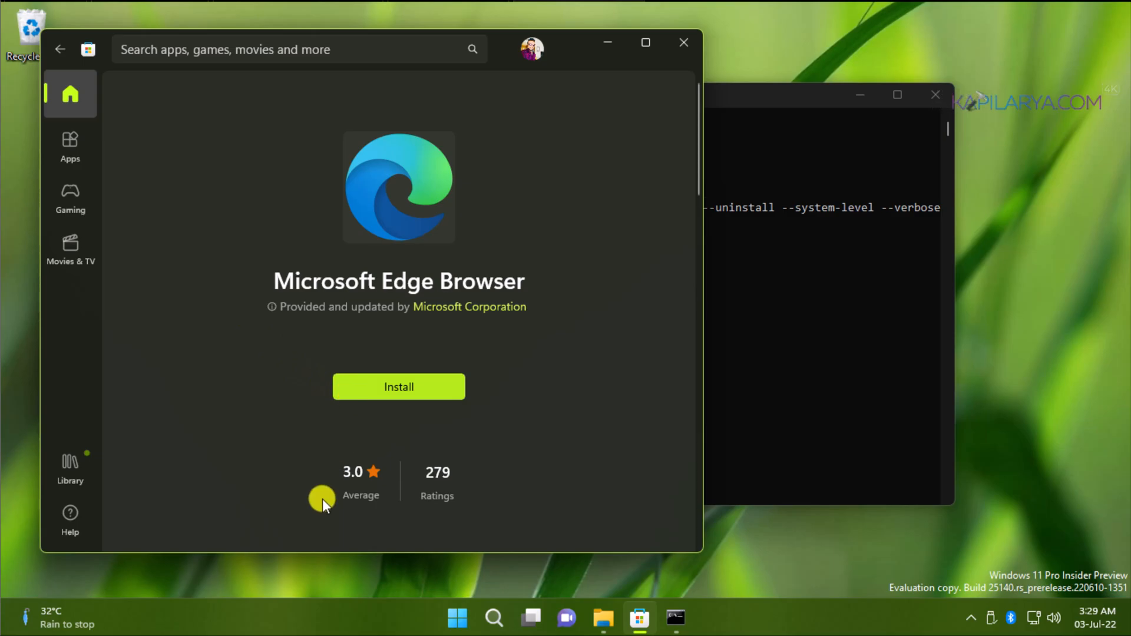